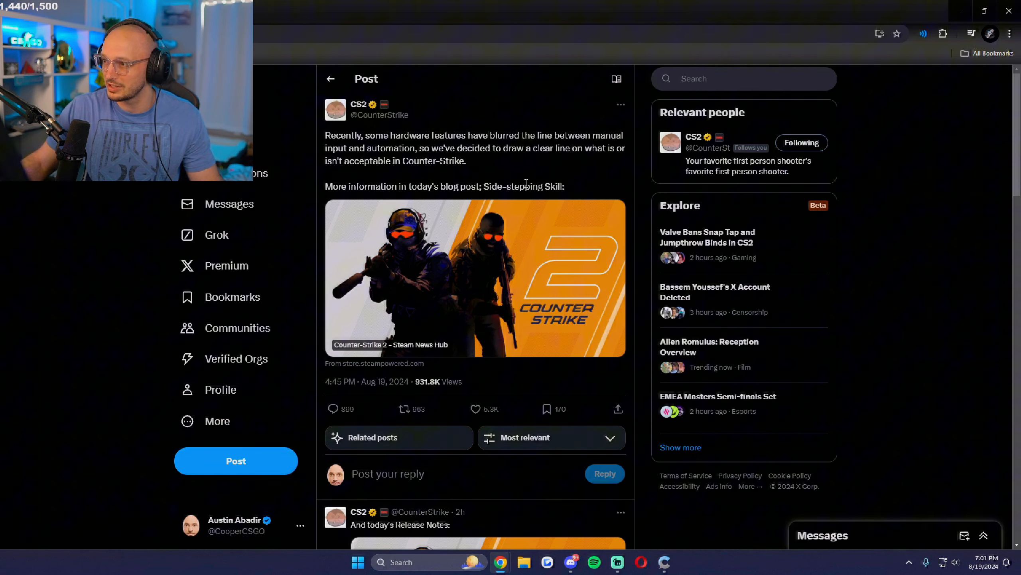
mouse_move(465, 287)
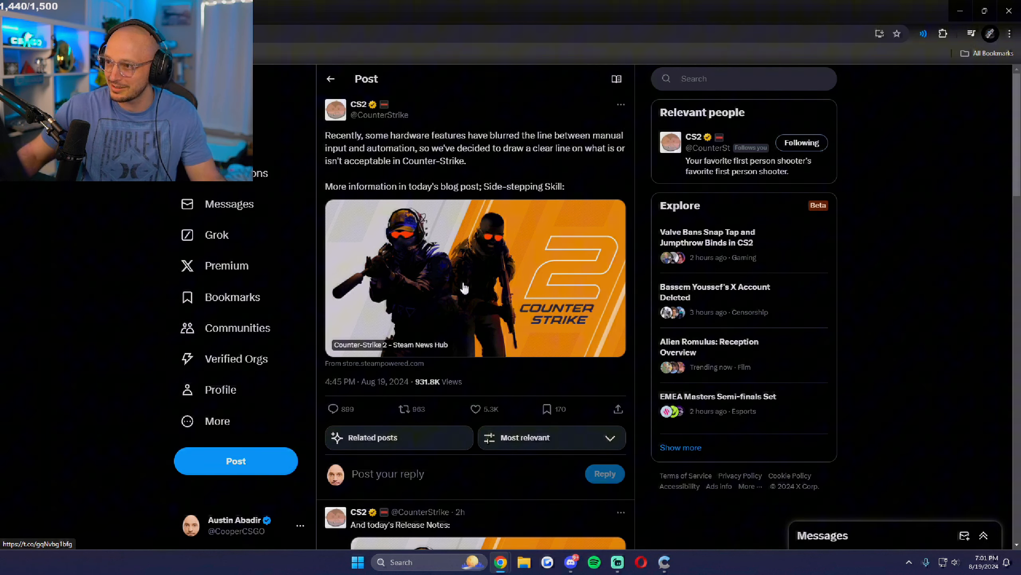
Step: Read the Steam 'Side-stepping Skill' news post from its linked card
left_click(465, 287)
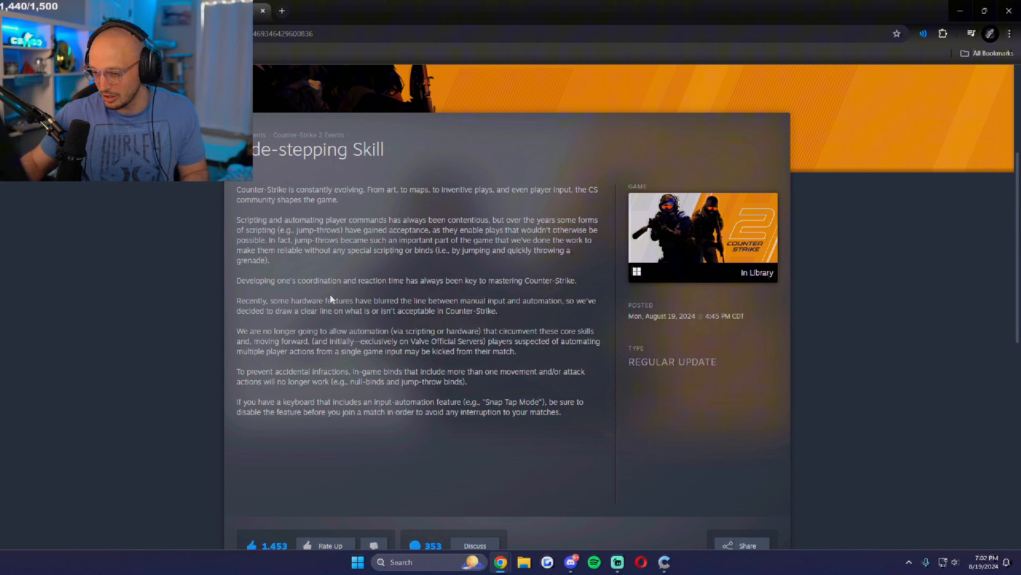
left_click_drag(393, 330, 466, 341)
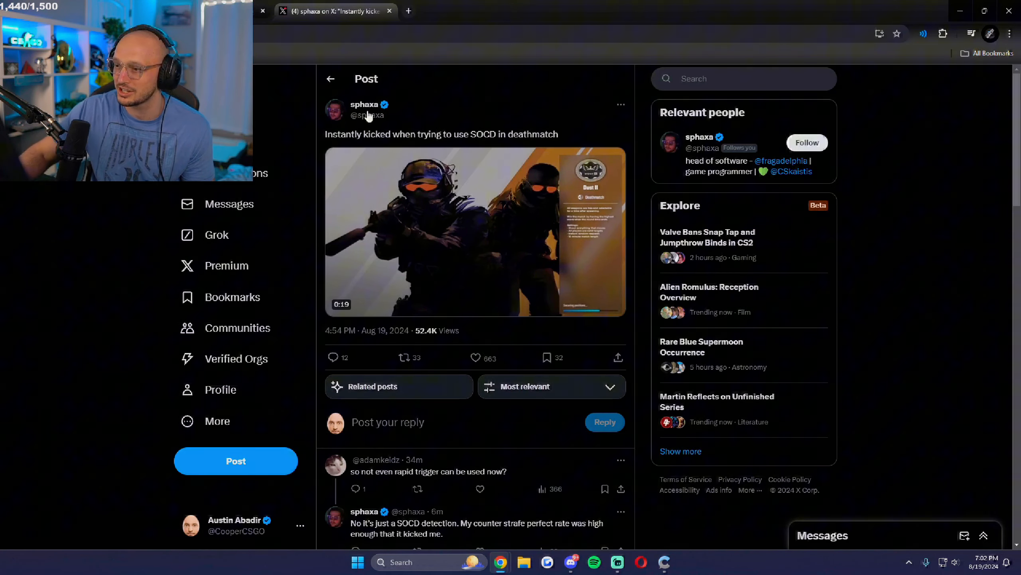
Step: Read Thour CS2's X post about players kicked by false Snap Tap detection
left_click(475, 232)
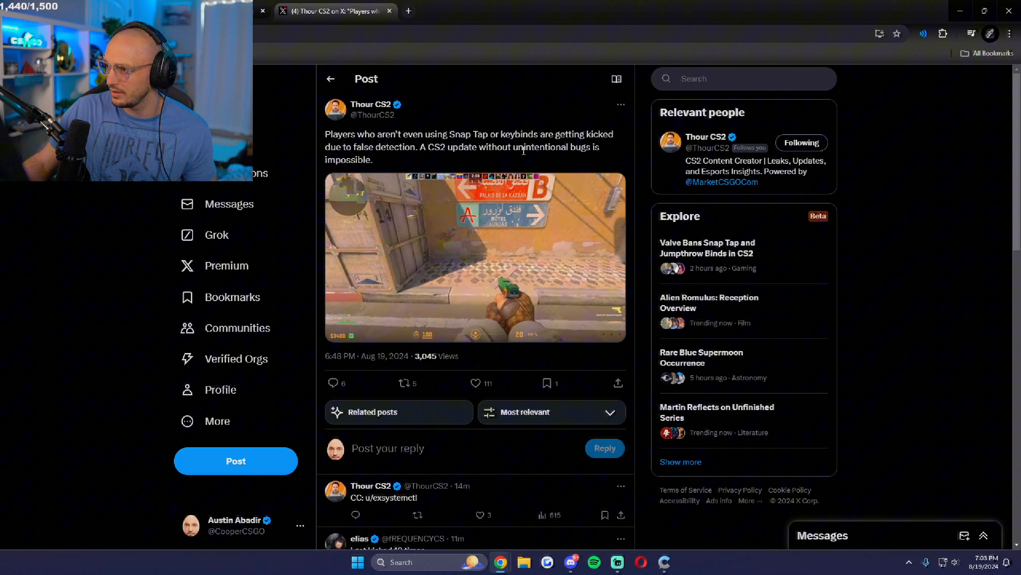
left_click(476, 258)
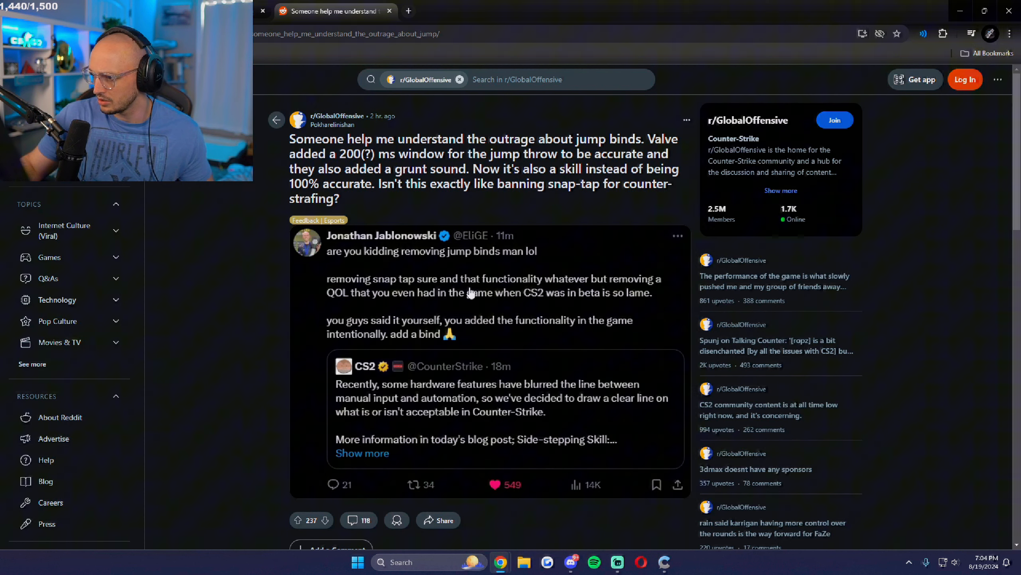
mouse_move(371, 303)
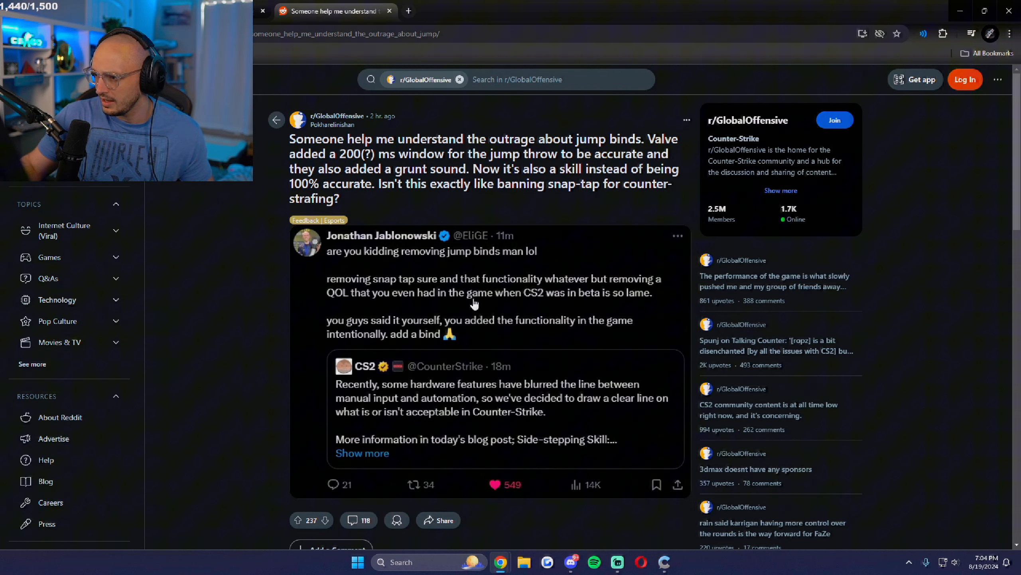
mouse_move(368, 333)
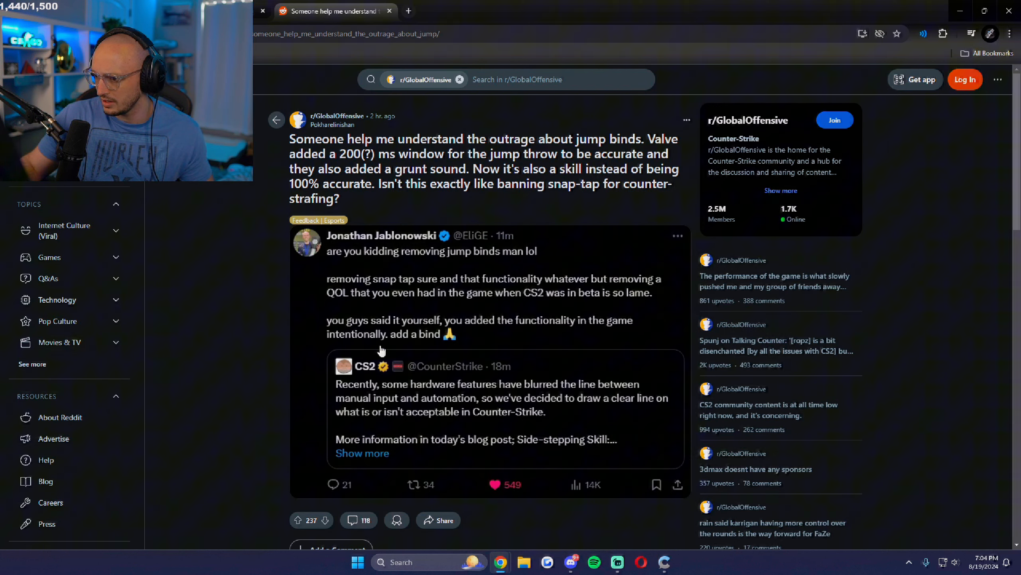
mouse_move(541, 345)
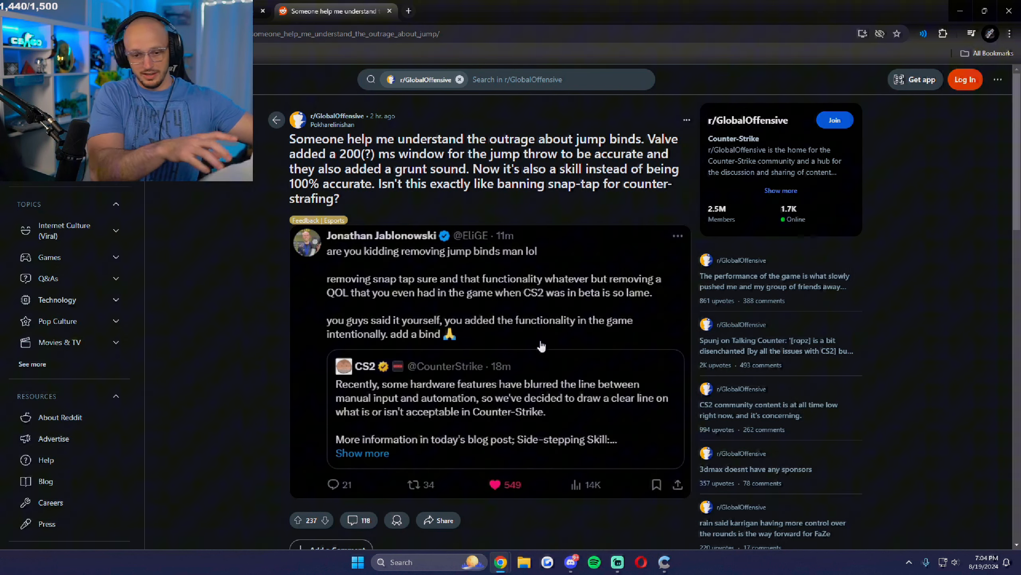
Step: Leave the Reddit thread for Counter-Strike 2's 8/19/2024 release notes on Steam
left_click(363, 453)
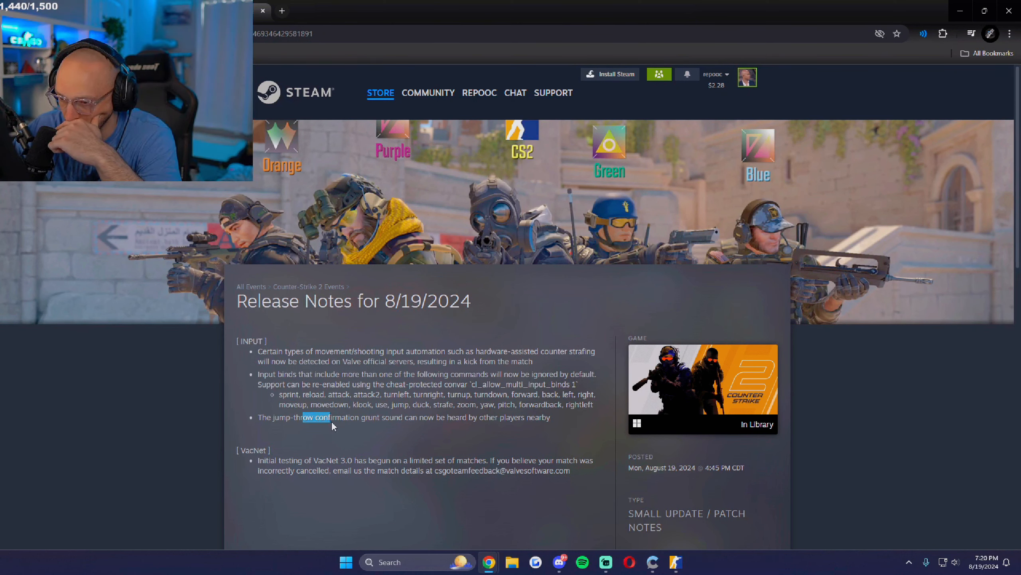
Step: Highlight the jump-throw grunt sound note and the VacNet 3.0 limited-match testing sentence
left_click_drag(322, 417, 480, 417)
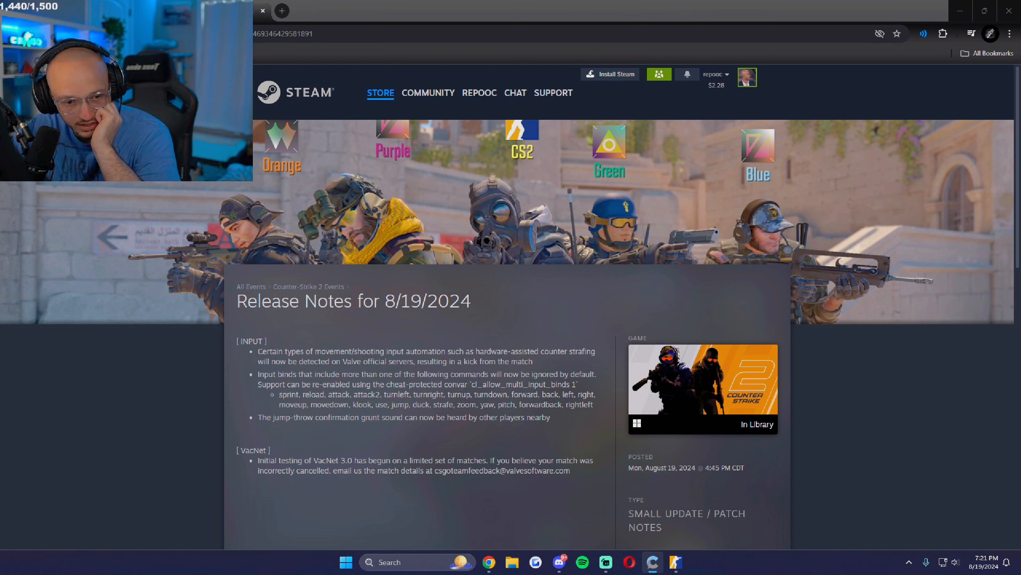
left_click_drag(259, 460, 424, 460)
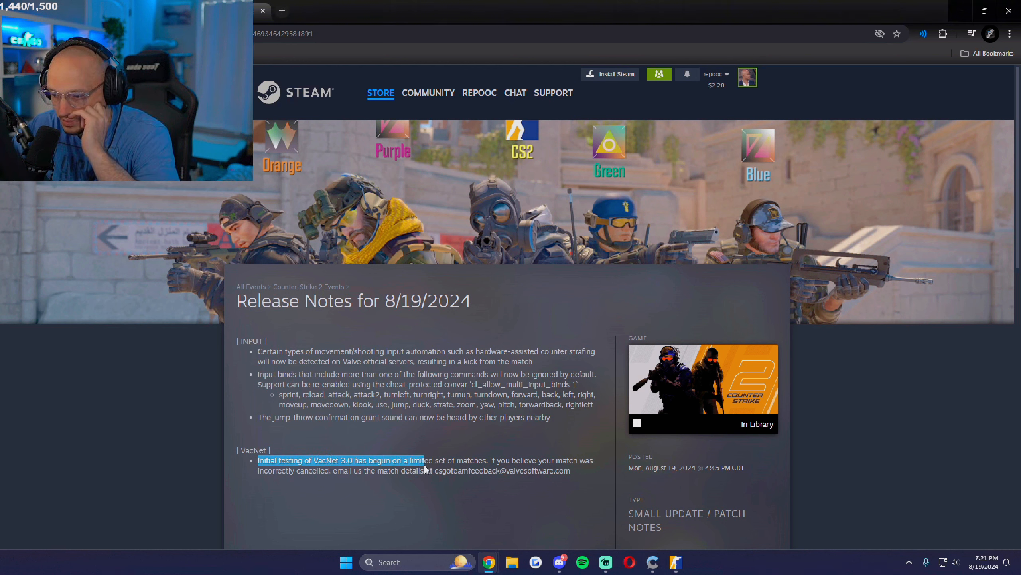